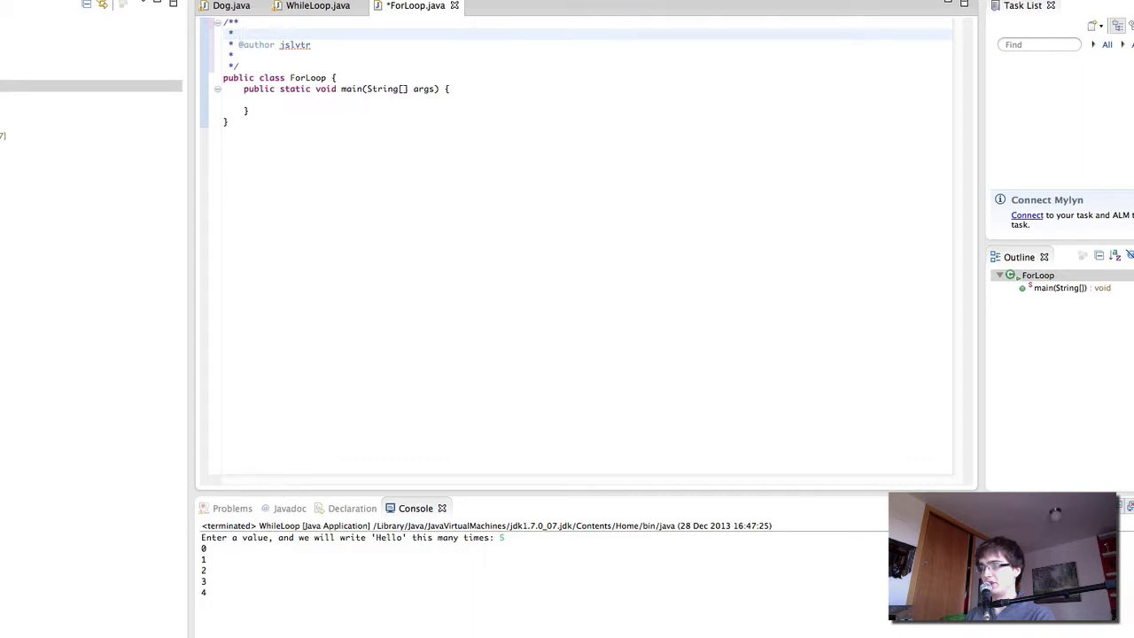
Step: Write the Javadoc description "This class introduces the for loop." with date 28 Dec 2013, then begin a for statement
type("This class intro")
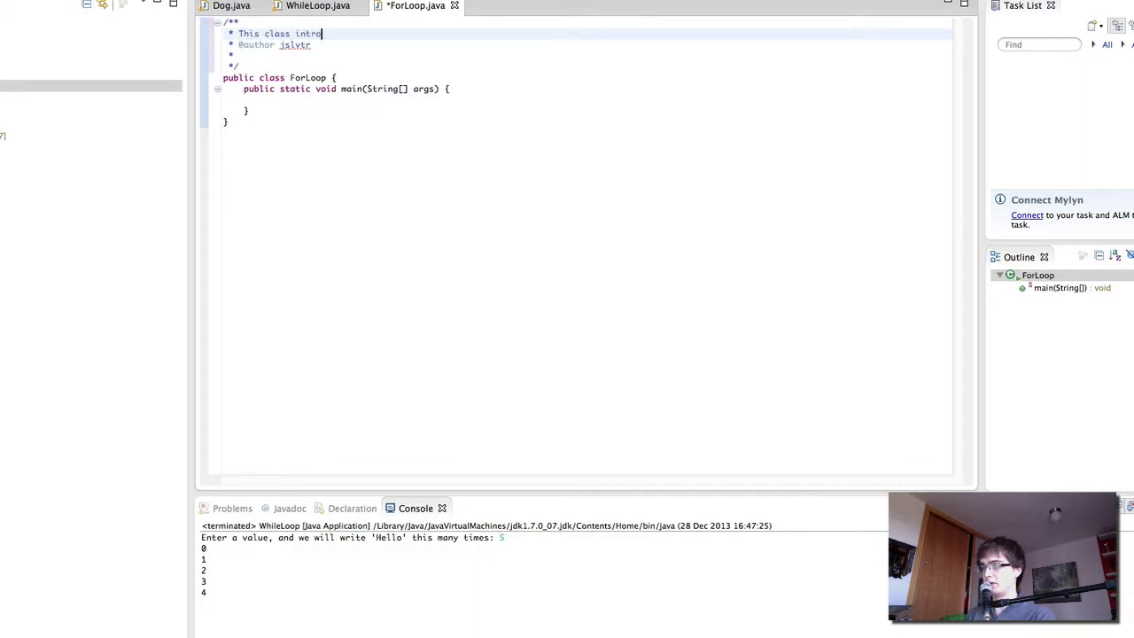
type("duces the for loop.")
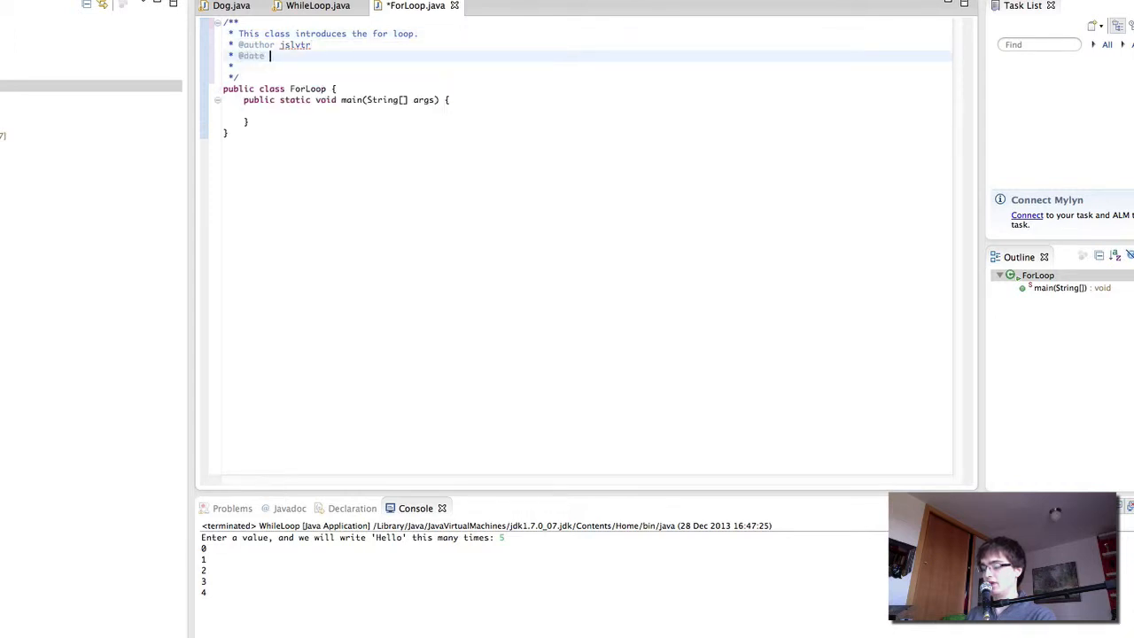
type("28 Dec 2013")
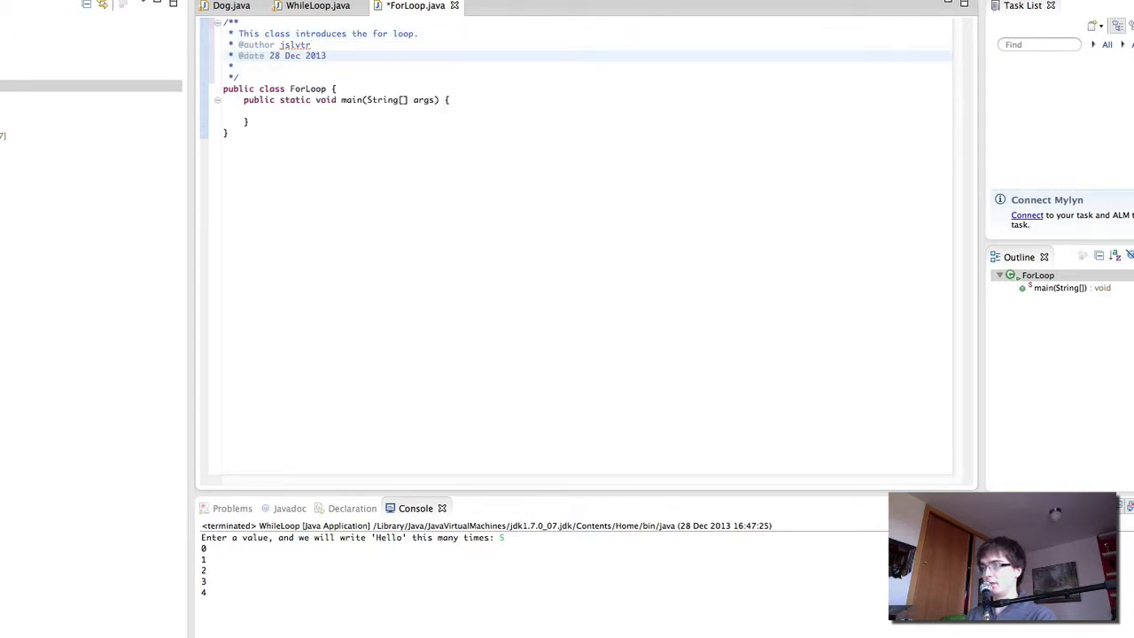
type("for(;;) {")
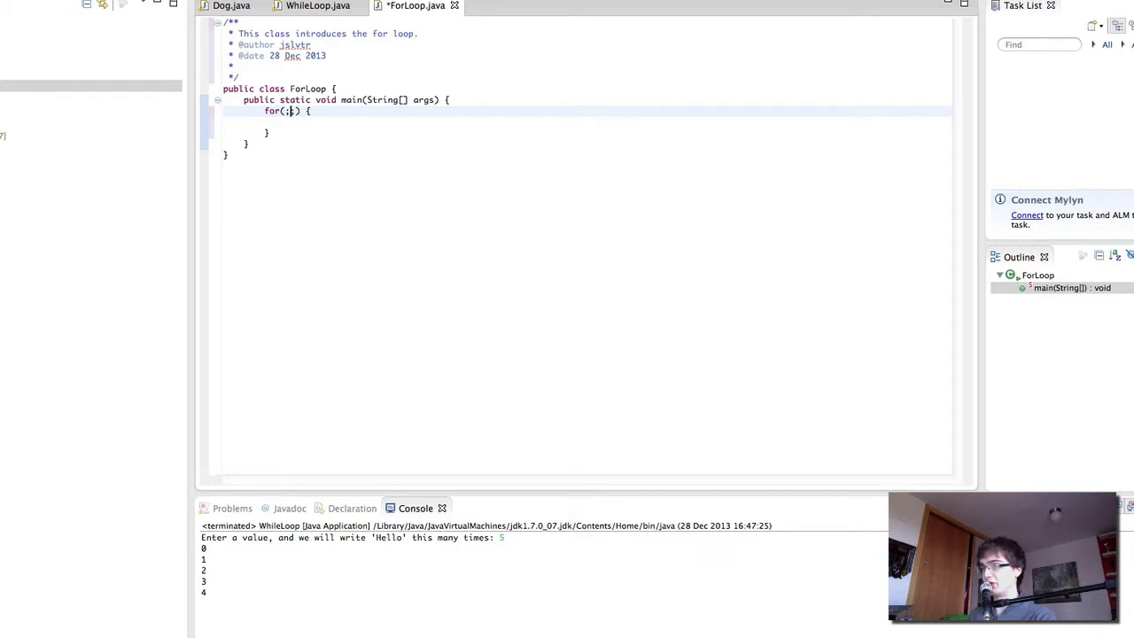
Step: Complete the loop header as for(int i = 0; i < 10; i++) with an empty body
type(";")
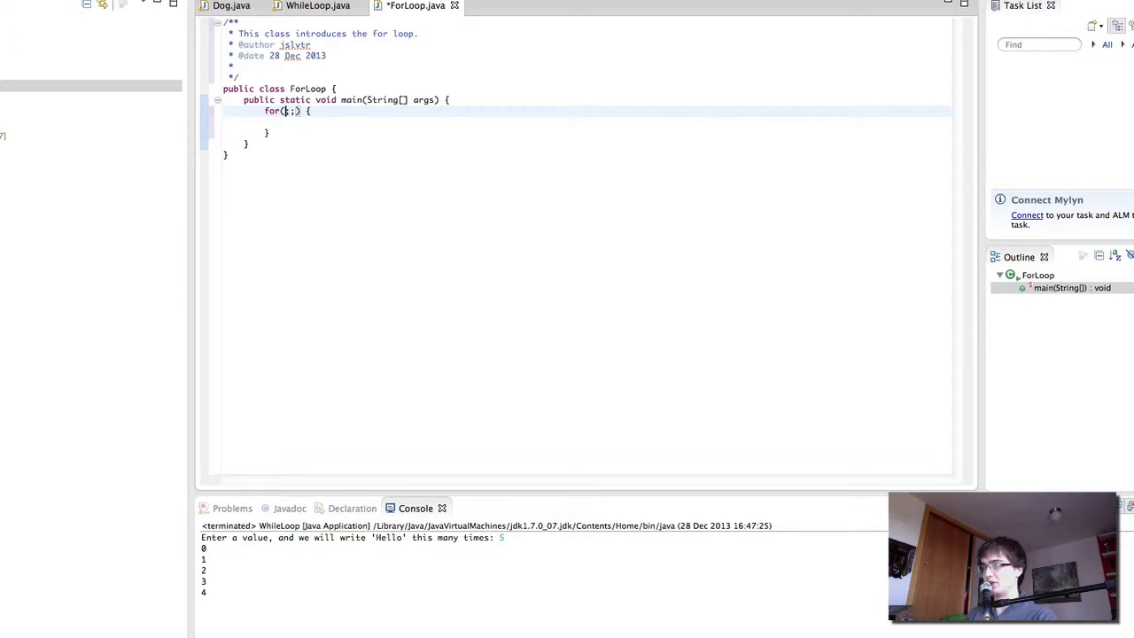
type("int i")
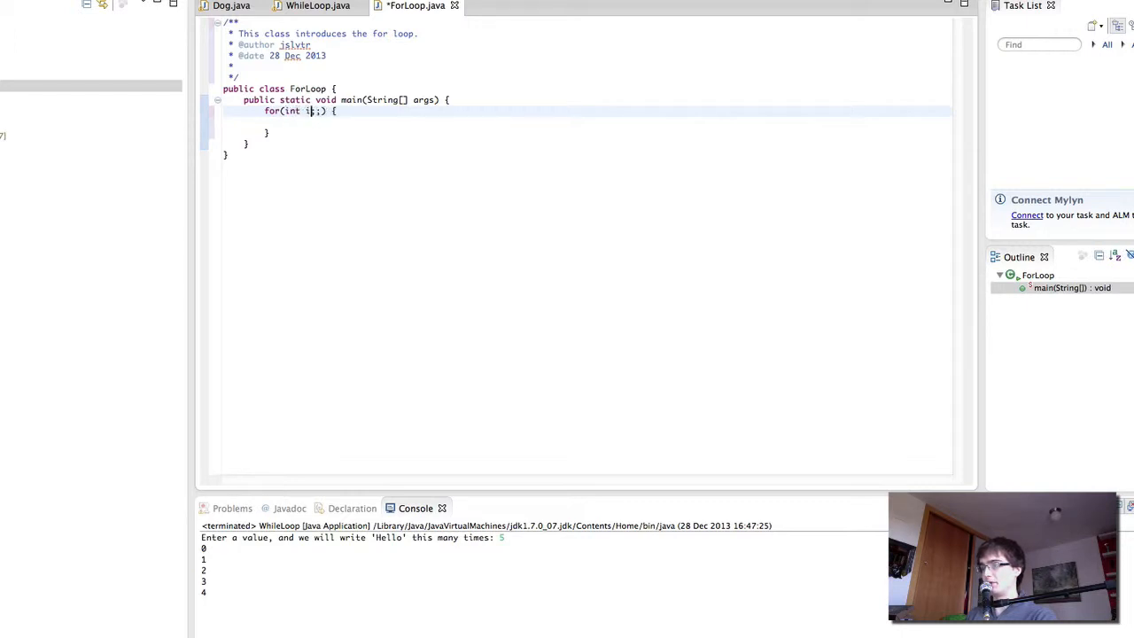
type("= 0")
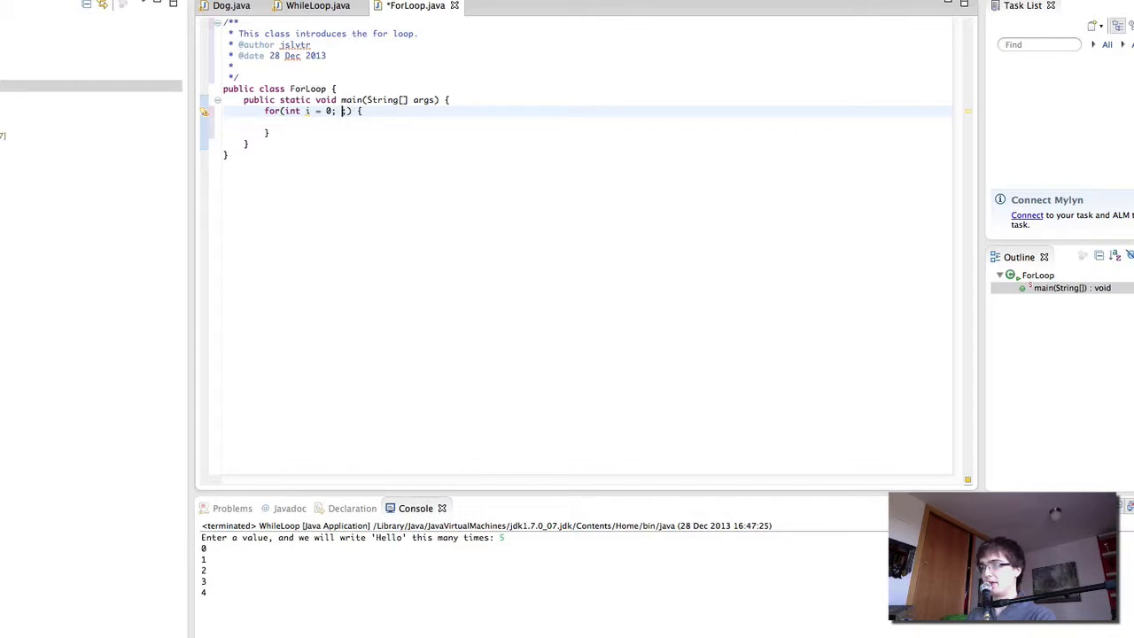
type(";")
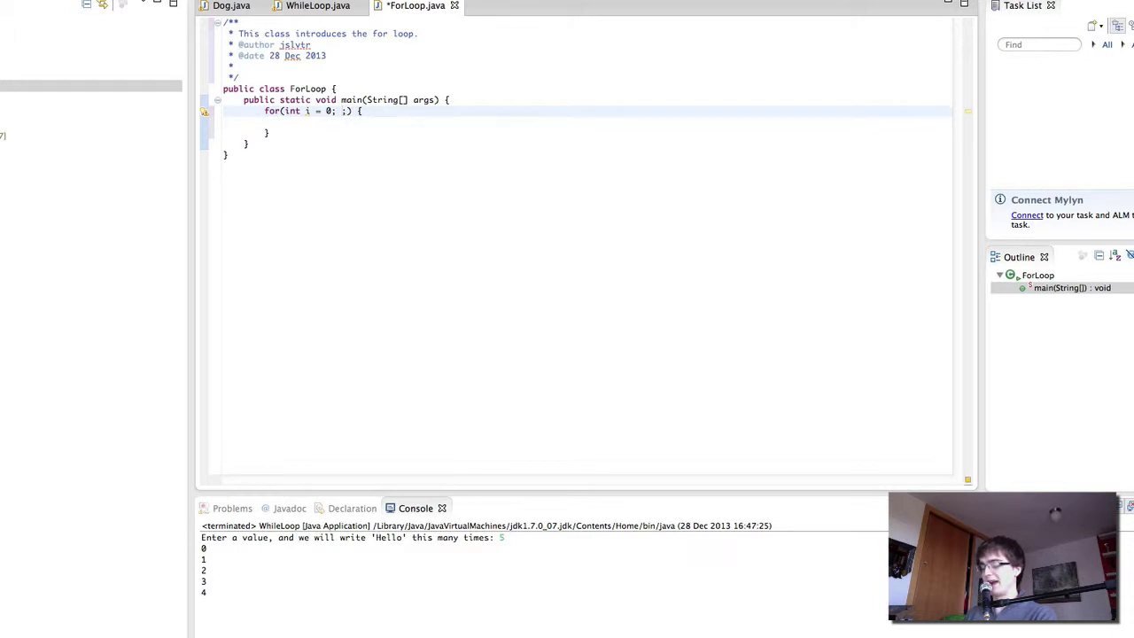
type("i < 10")
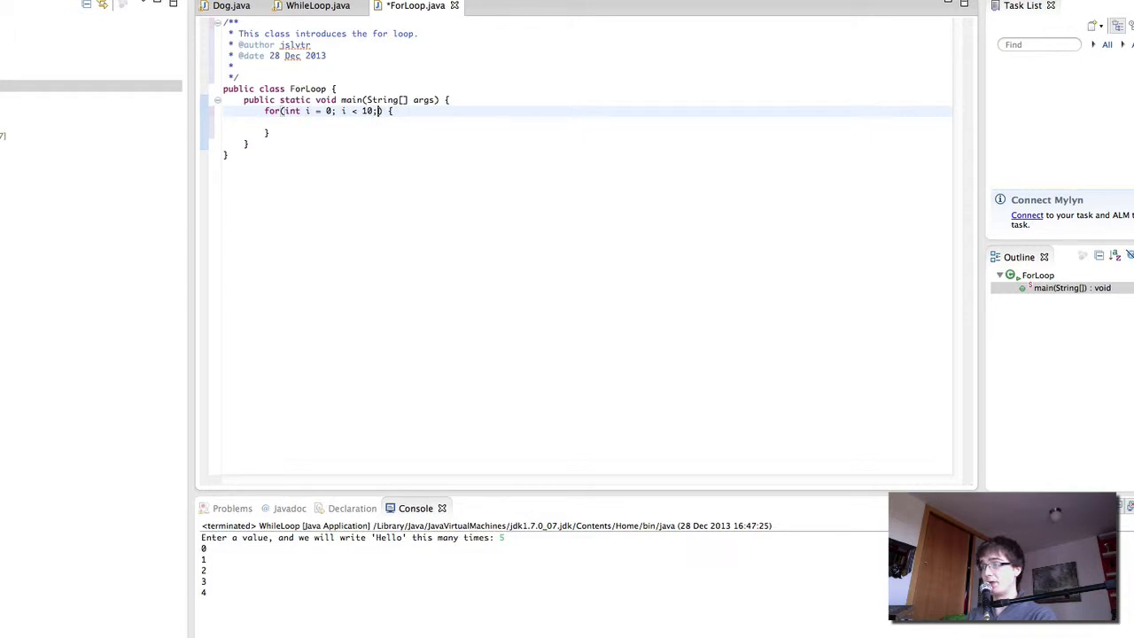
type("i++")
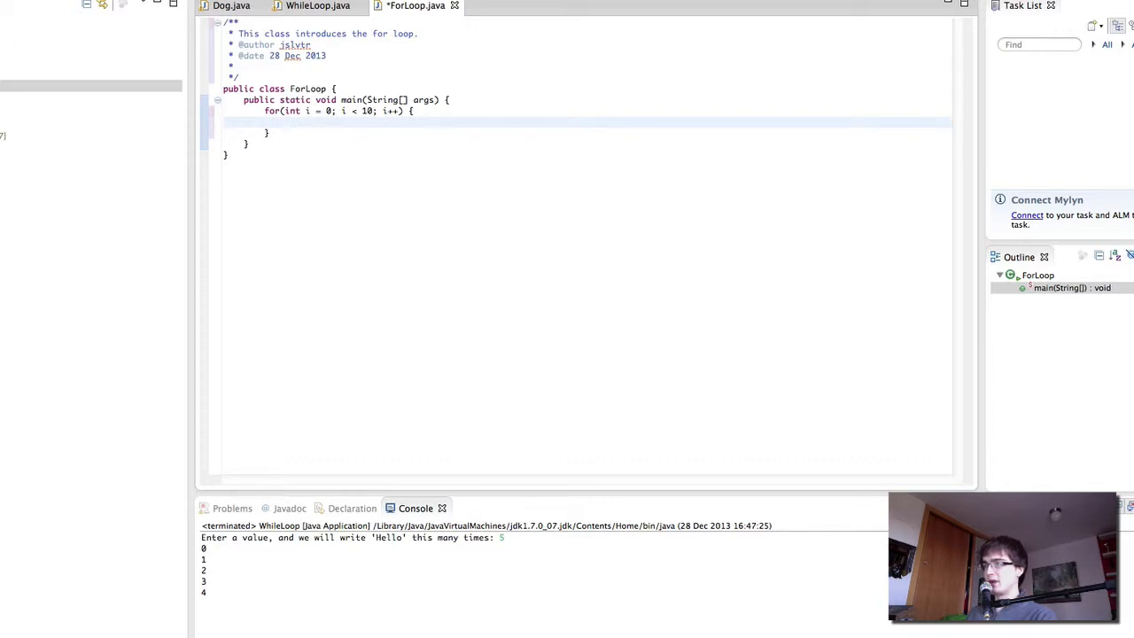
Step: Add System.out.println(i); in the loop body so each pass prints i
type("System.out.pri")
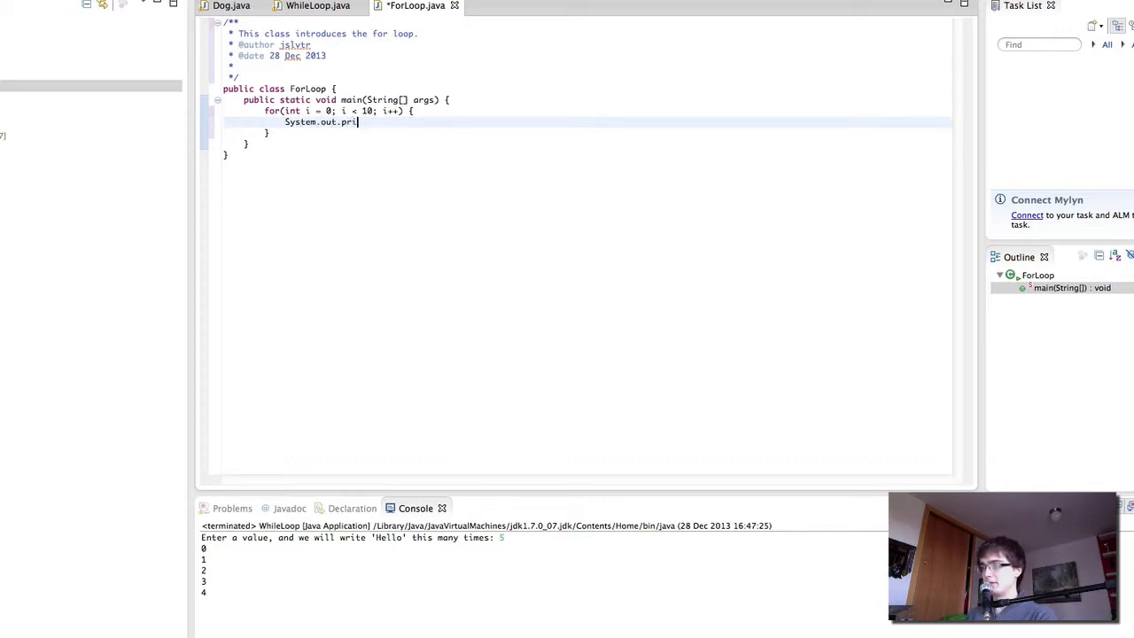
type("ntln(i);")
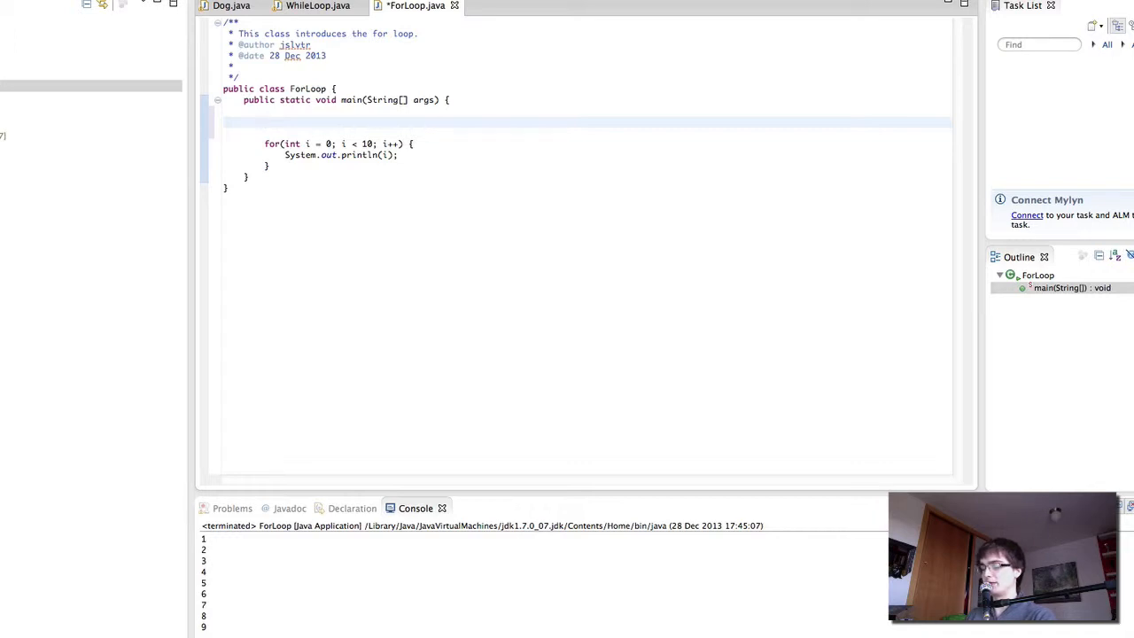
Step: Declare Scanner scan = new Scanner(System.in); and quick-fix import java.util.Scanner
type("Scanner scan = new Scanner(System.in")
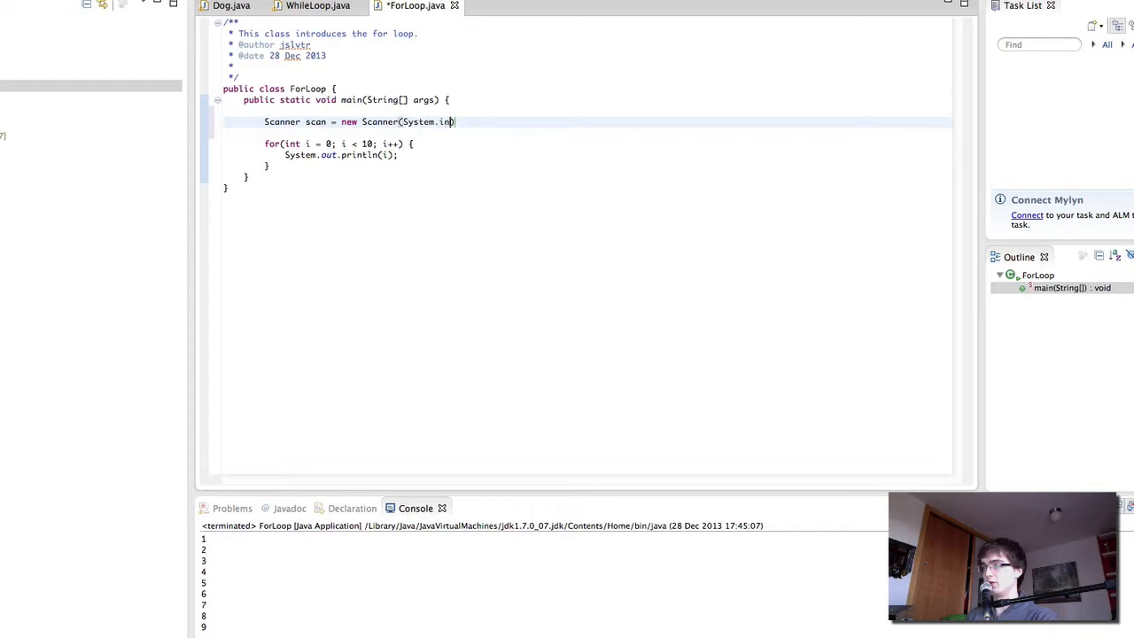
type(");")
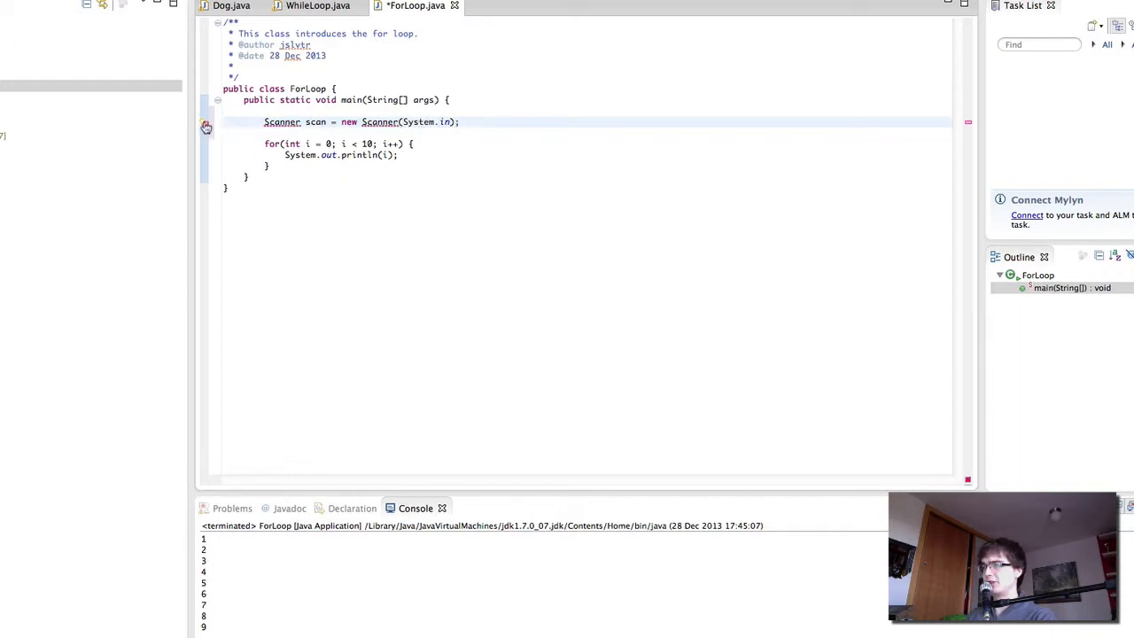
left_click(282, 121)
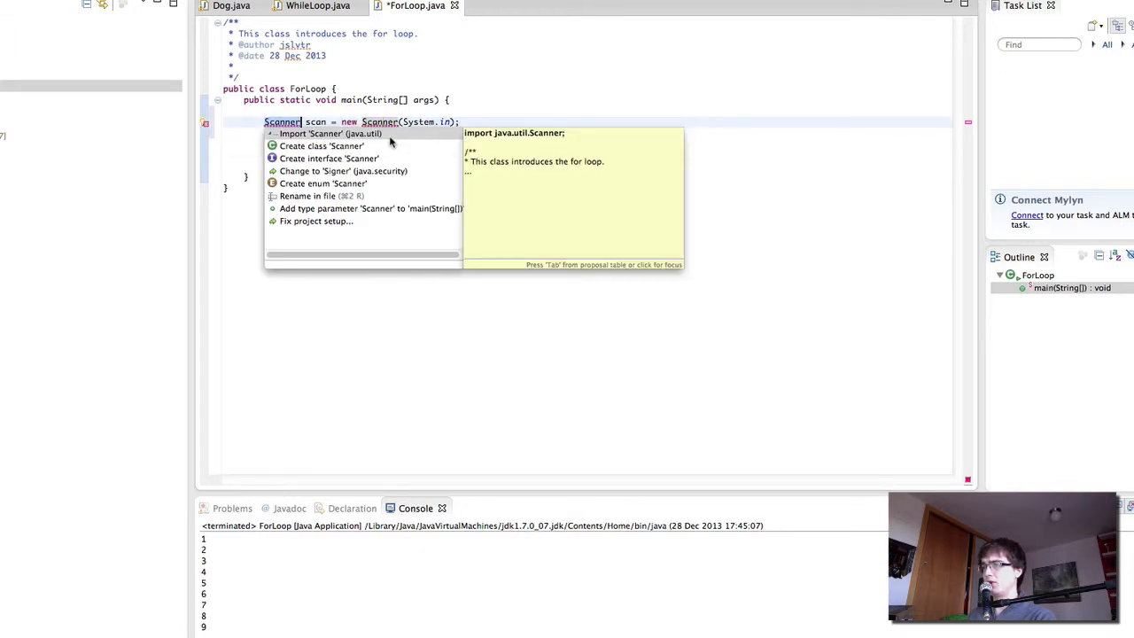
left_click(329, 133)
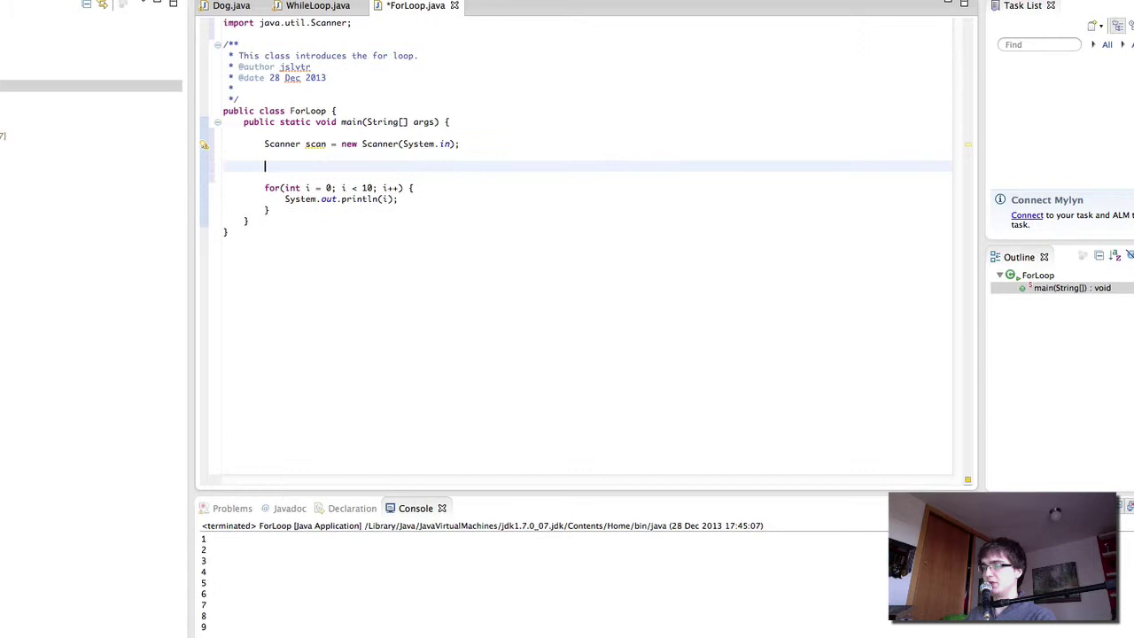
Step: Print the "Enter the number up to which we will count" prompt and read int num = scan.nextInt();
type("System.out.print")
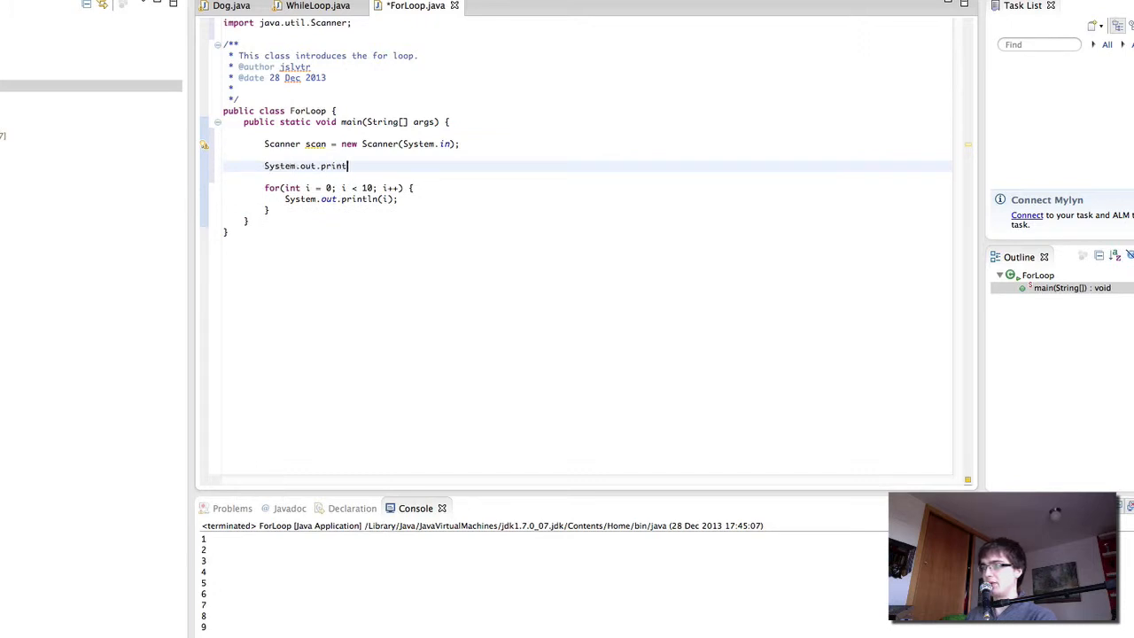
type("(\"Ent\")")
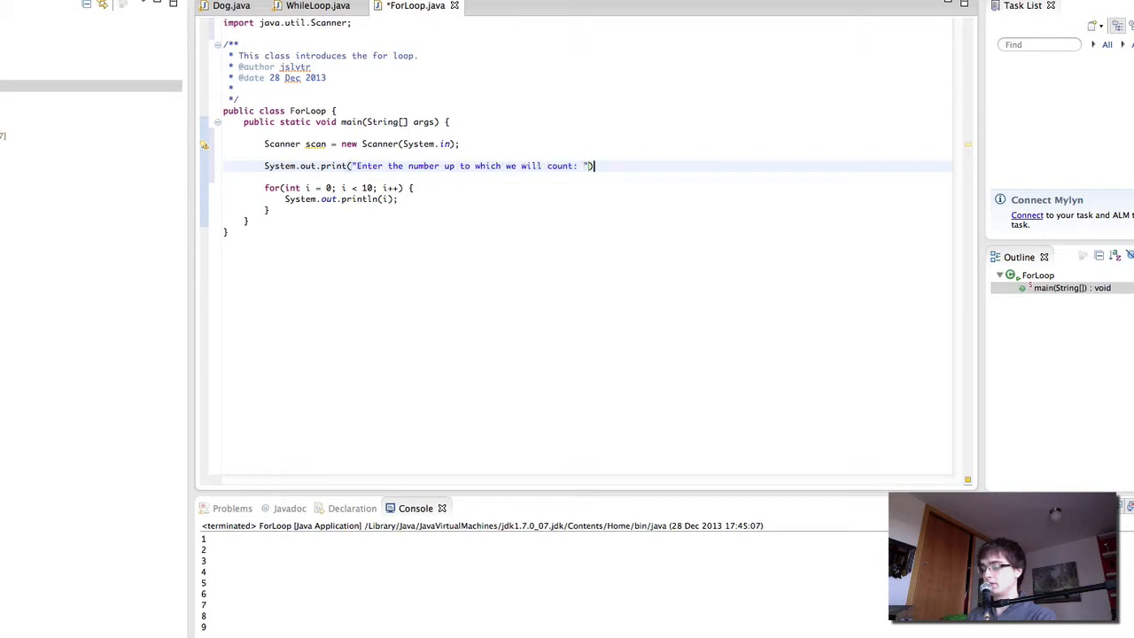
type(";")
type("i")
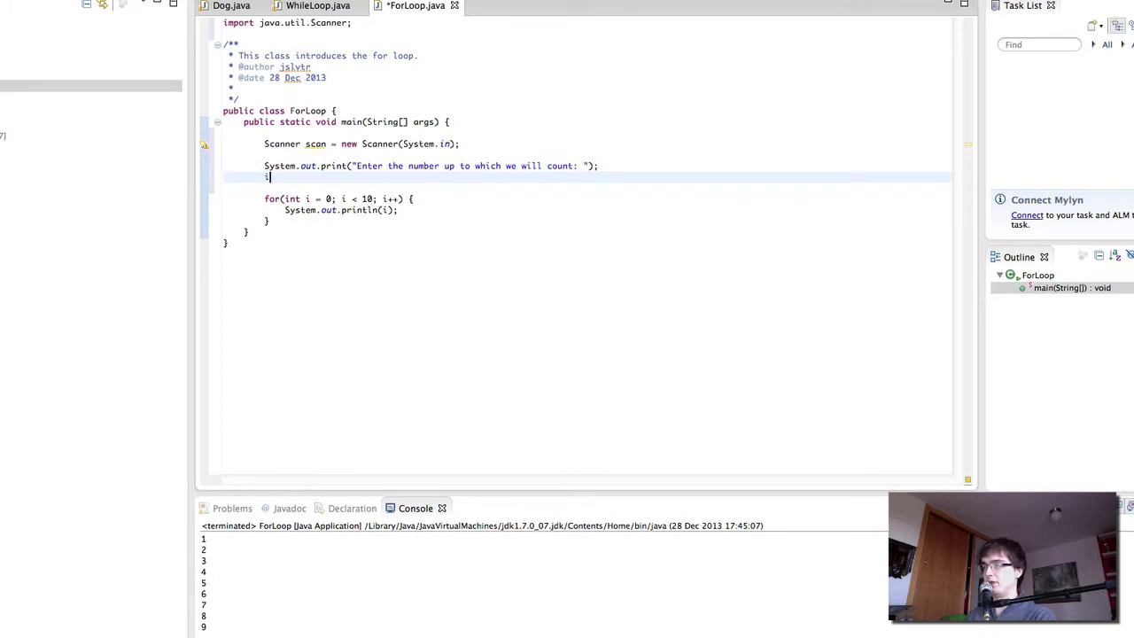
type("nt num = sc")
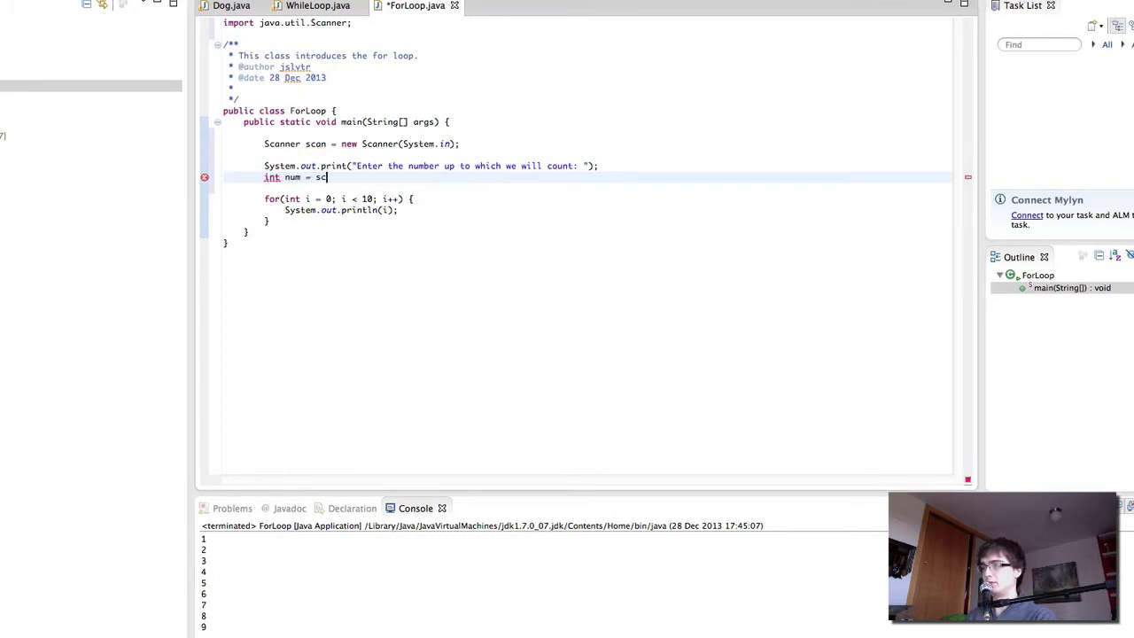
type("an.n")
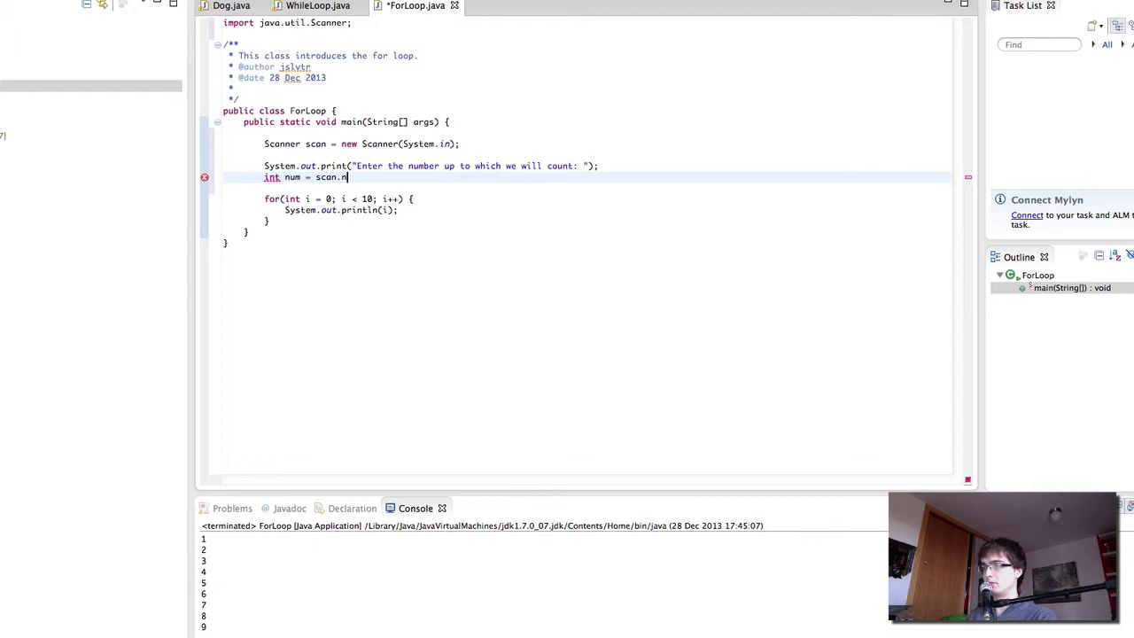
type("extInt();")
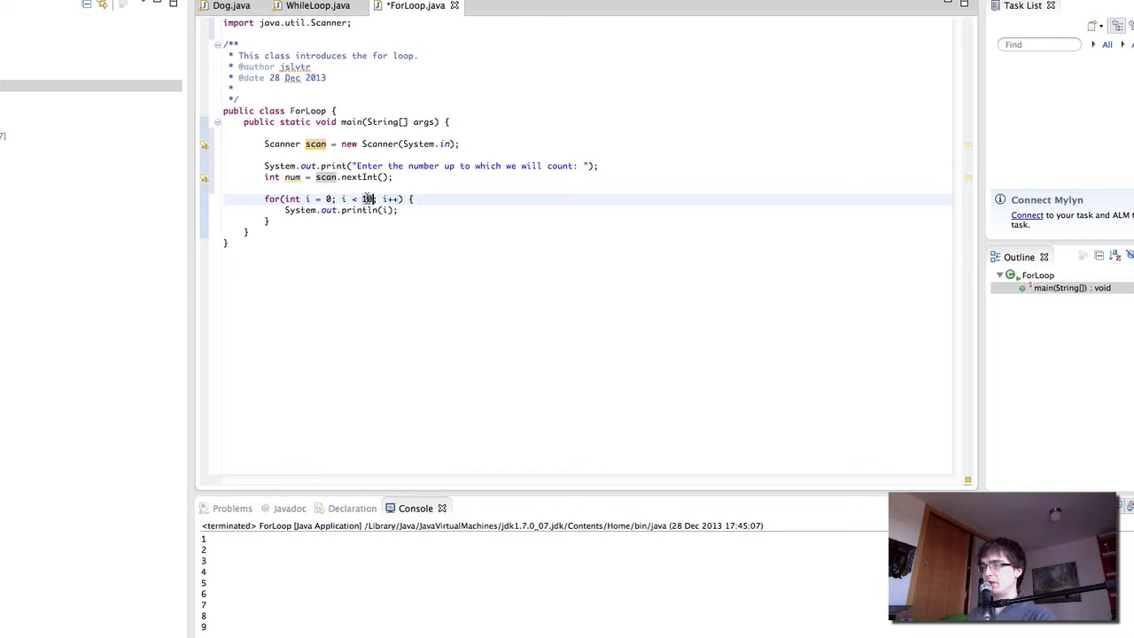
Step: Change the loop condition to i <= num, run the program and enter 5 to print 0 through 5
type("num")
type("5")
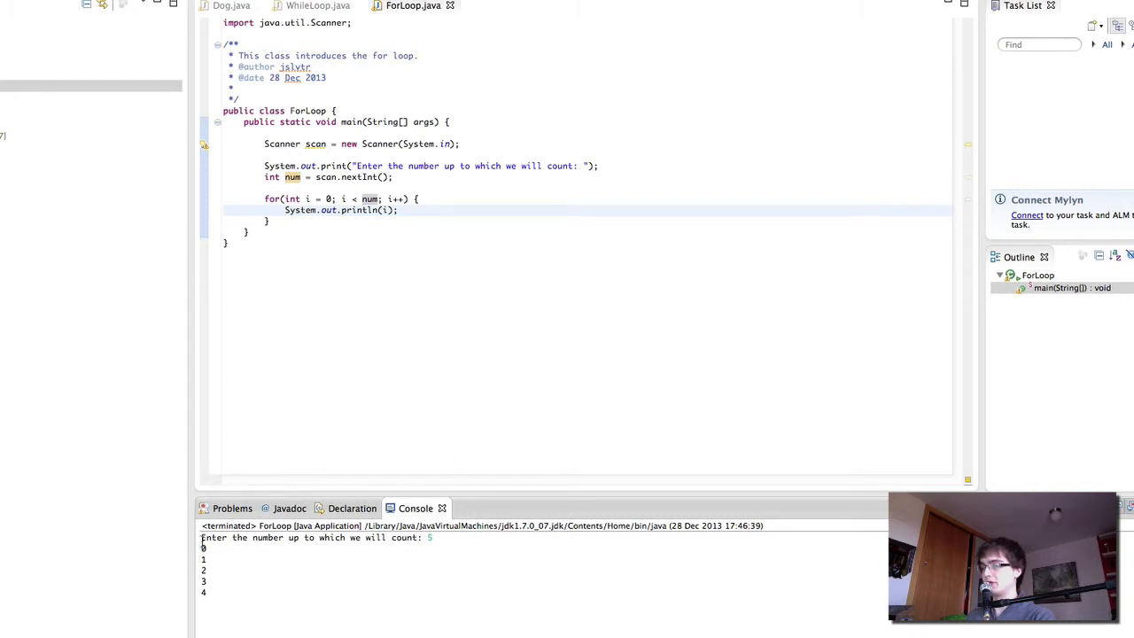
left_click(354, 199)
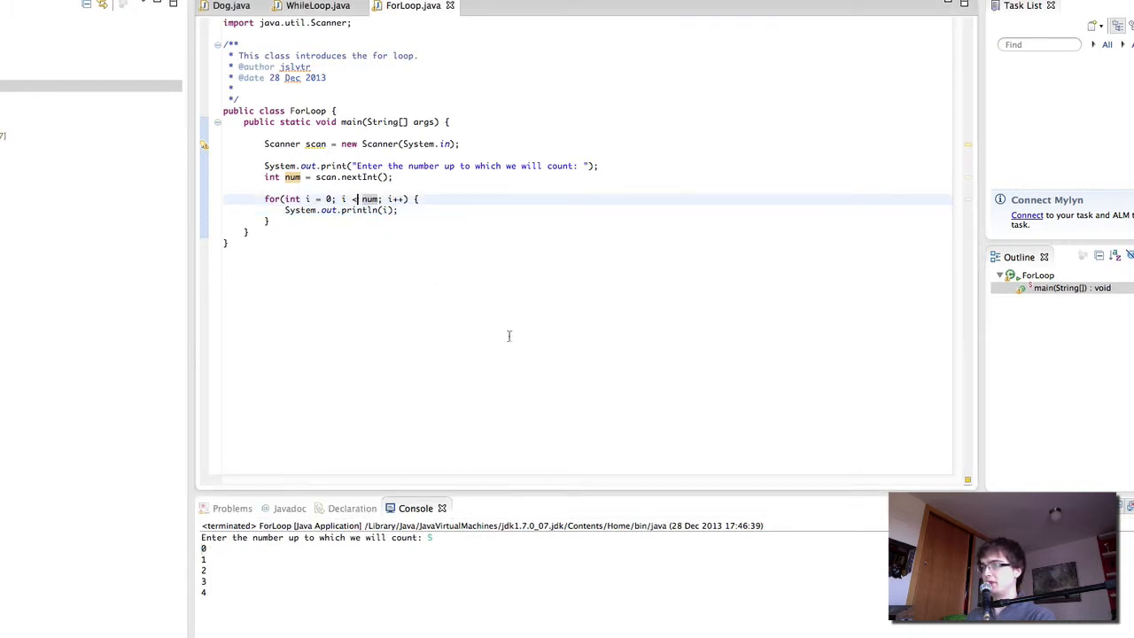
type("=")
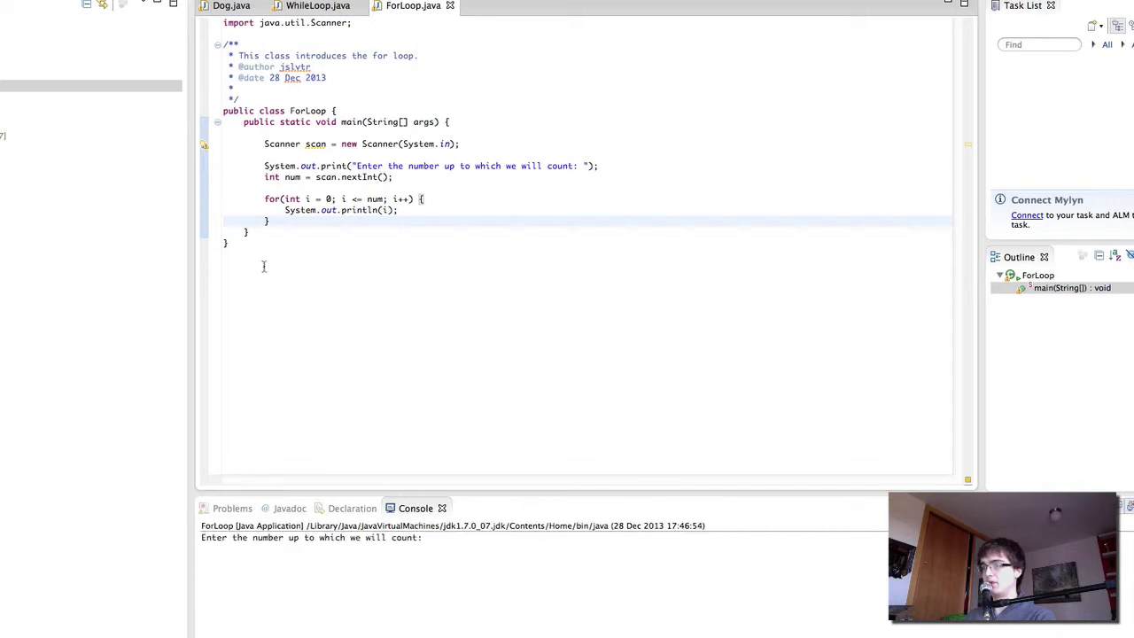
type("5")
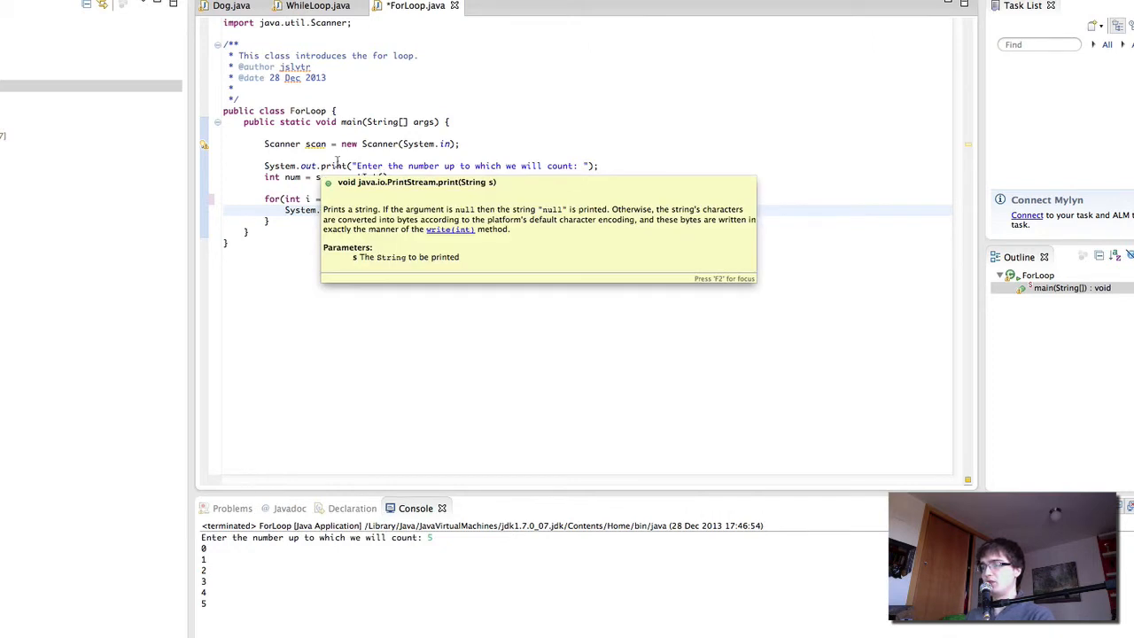
left_click(397, 250)
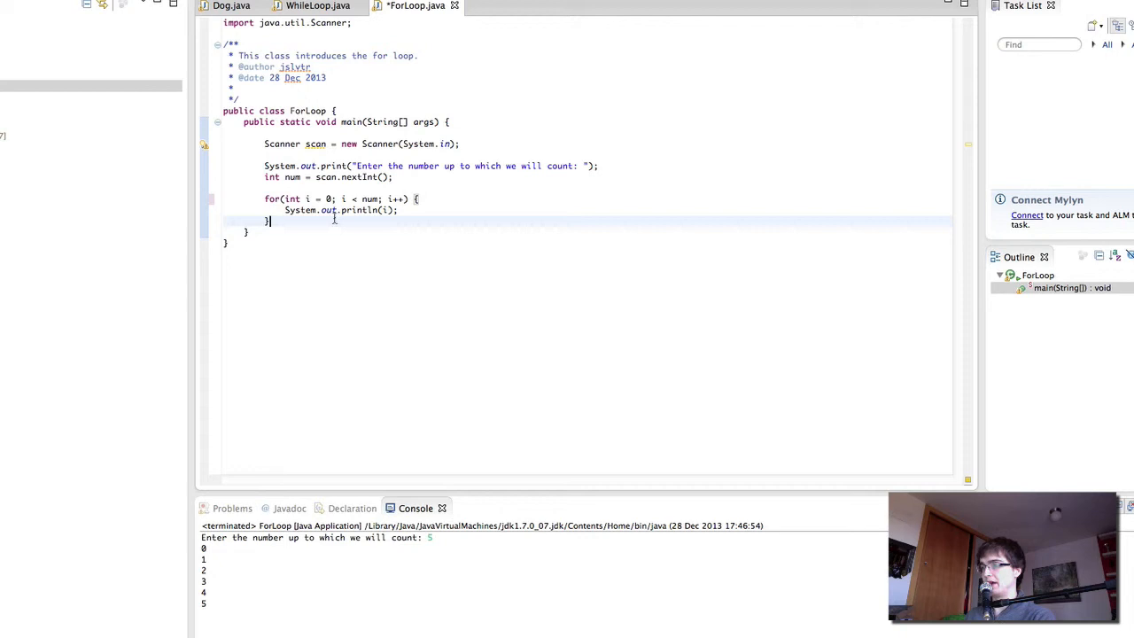
mouse_move(426, 197)
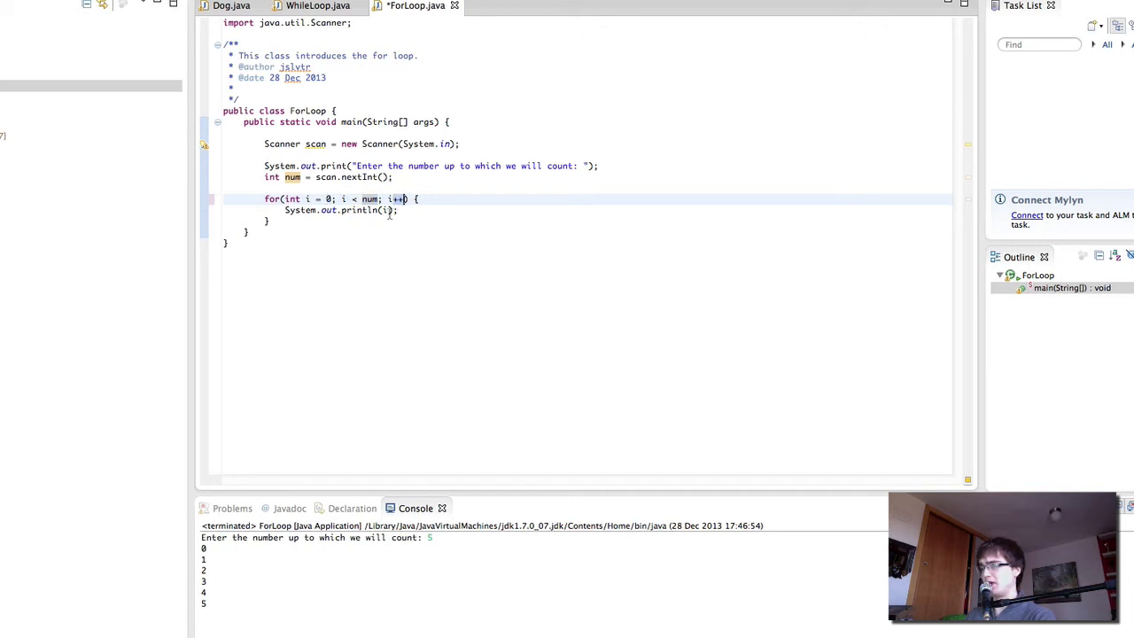
type("--")
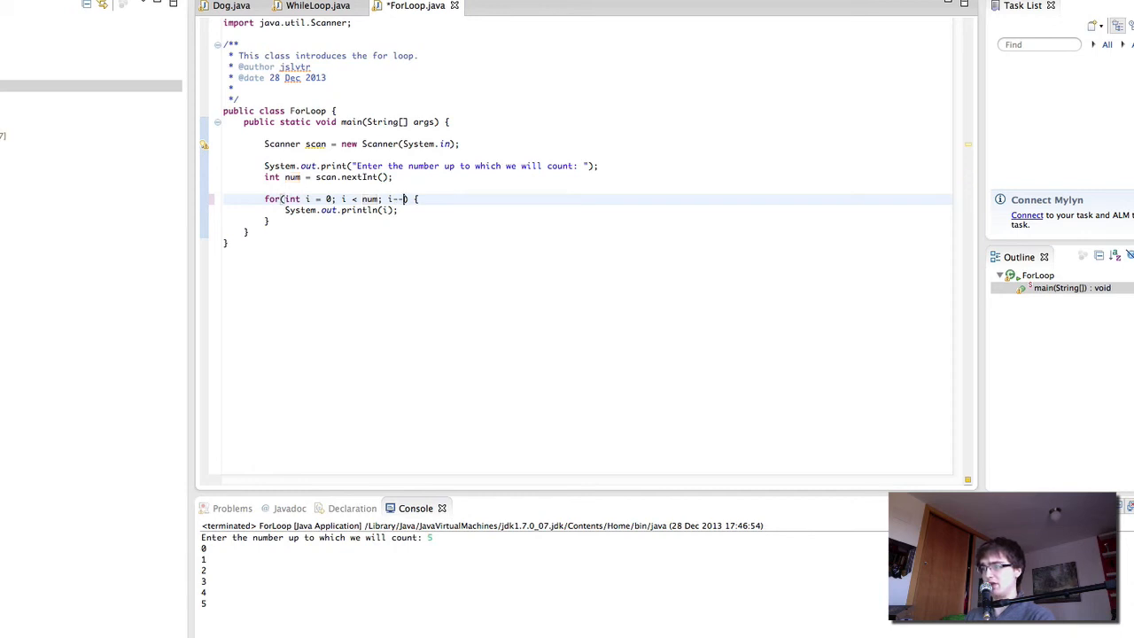
type("++")
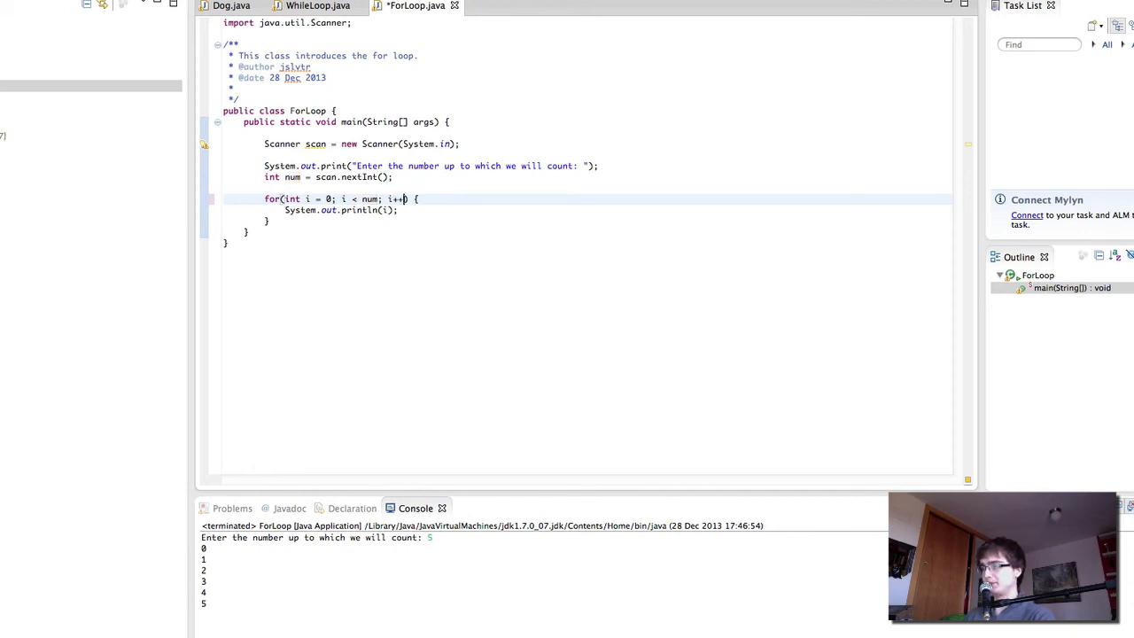
mouse_move(483, 283)
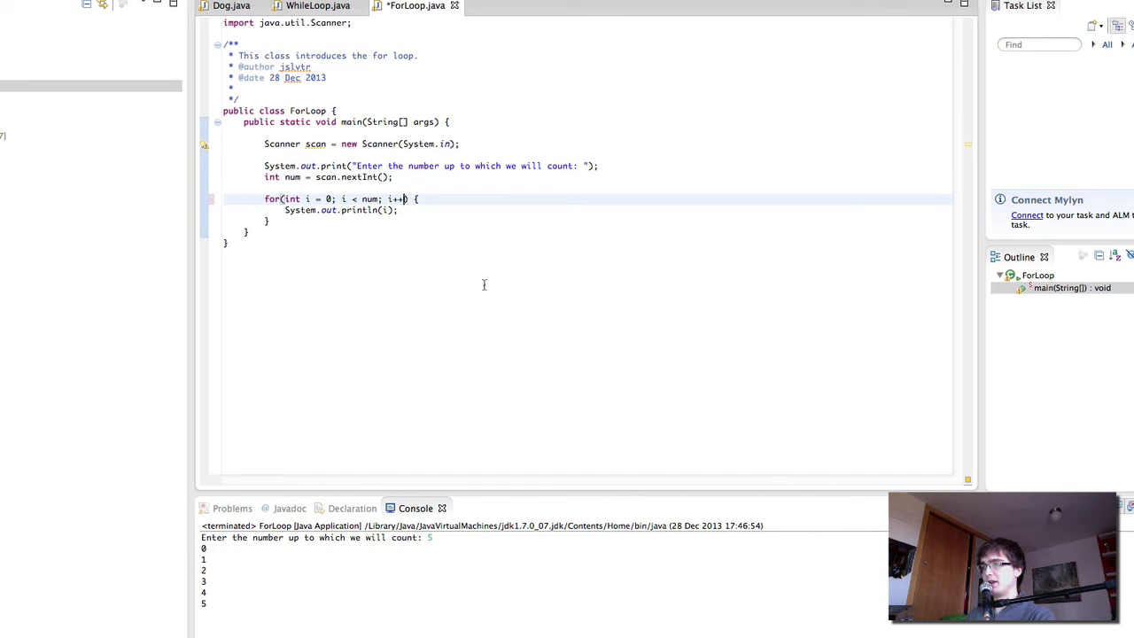
mouse_move(457, 291)
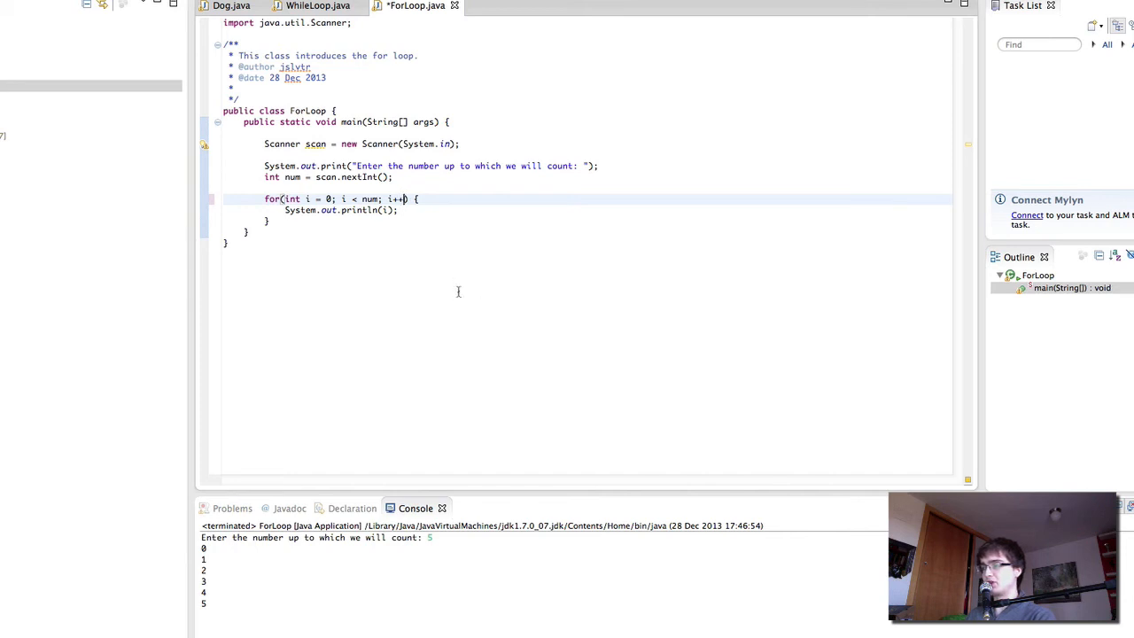